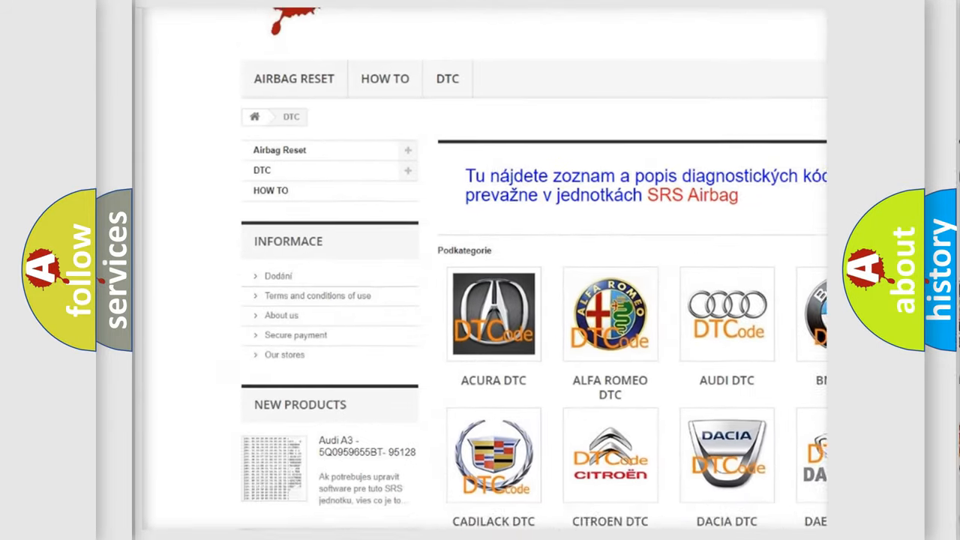
{"action": "scroll", "scroll_direction": "down", "scroll_amount": 3}
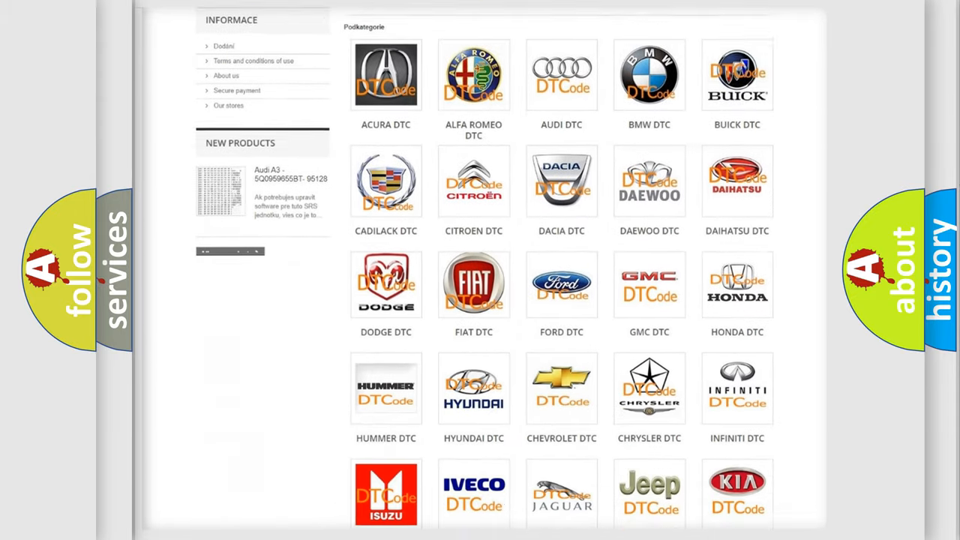
{"action": "scroll", "scroll_direction": "down", "scroll_amount": 3}
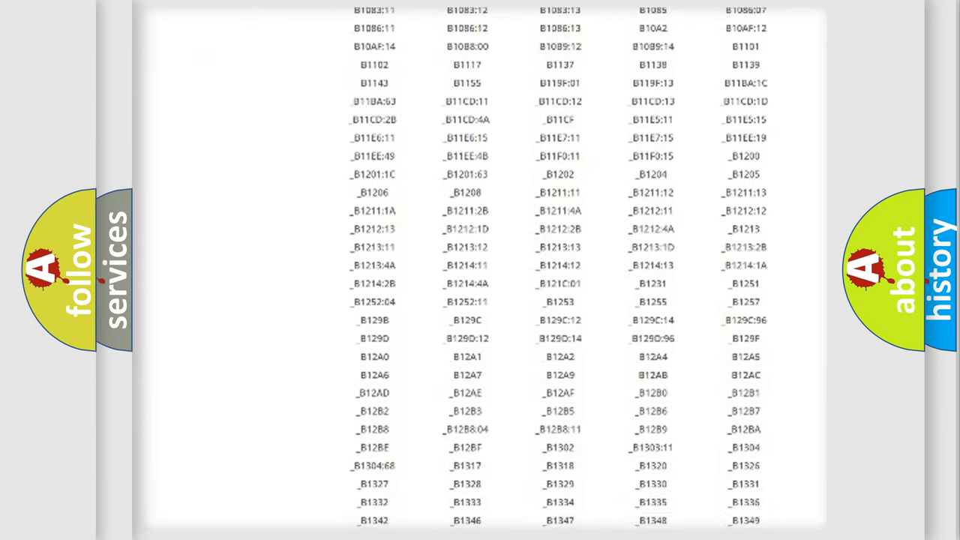
{"action": "scroll", "scroll_direction": "down", "scroll_amount": 3}
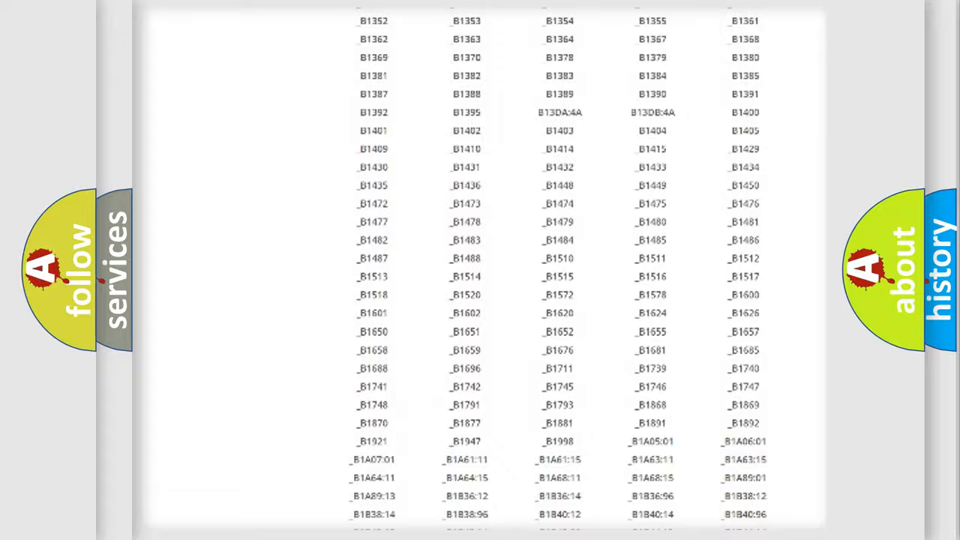